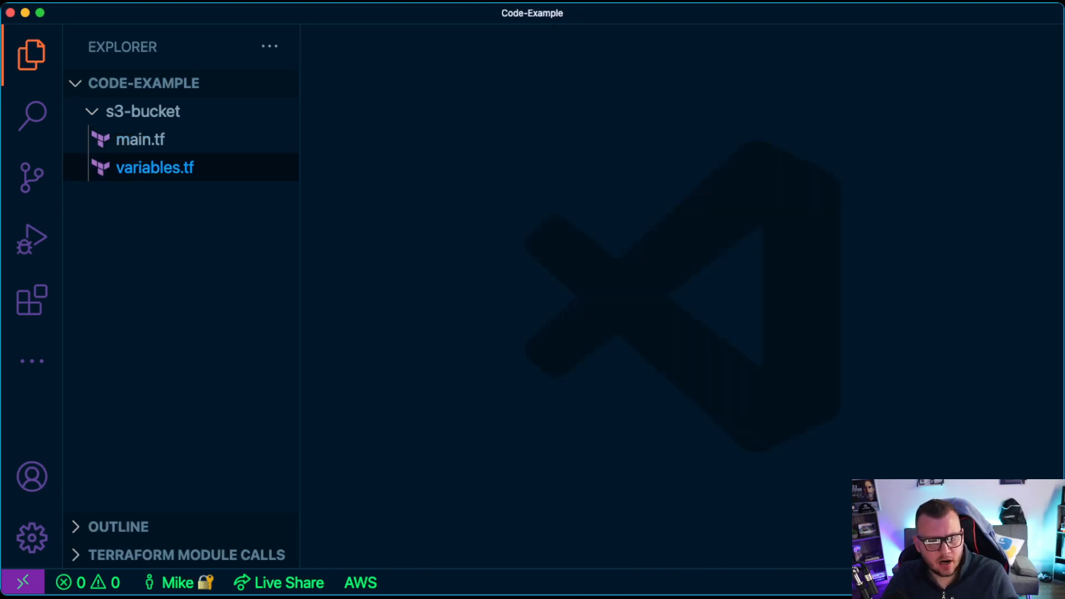
# Expand the s3-bucket module folder in the Explorer and open its main.tf in the editor
pyautogui.click(143, 111)
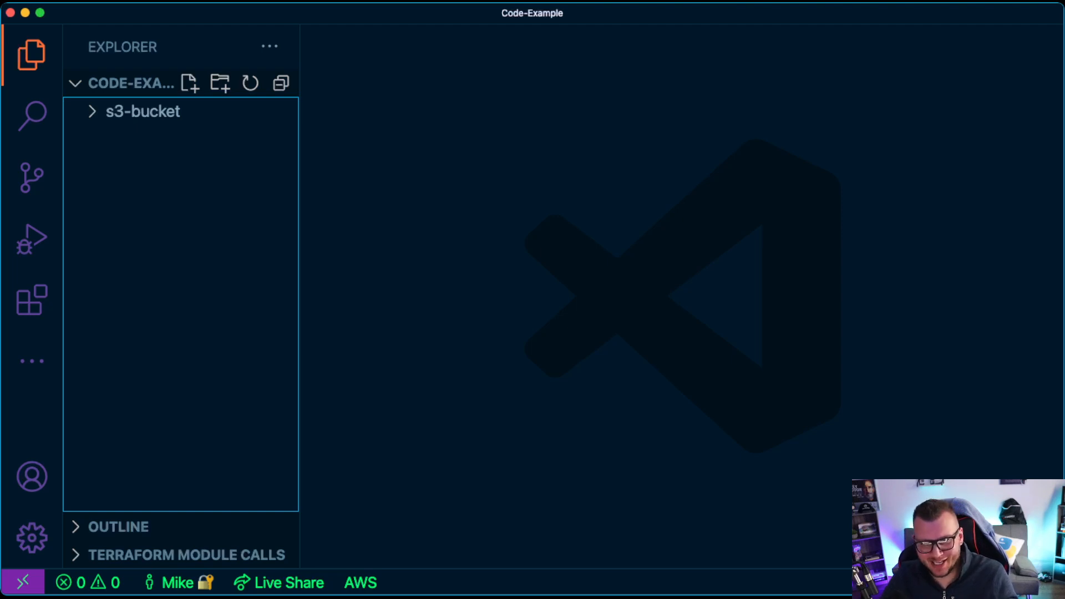
pyautogui.click(143, 111)
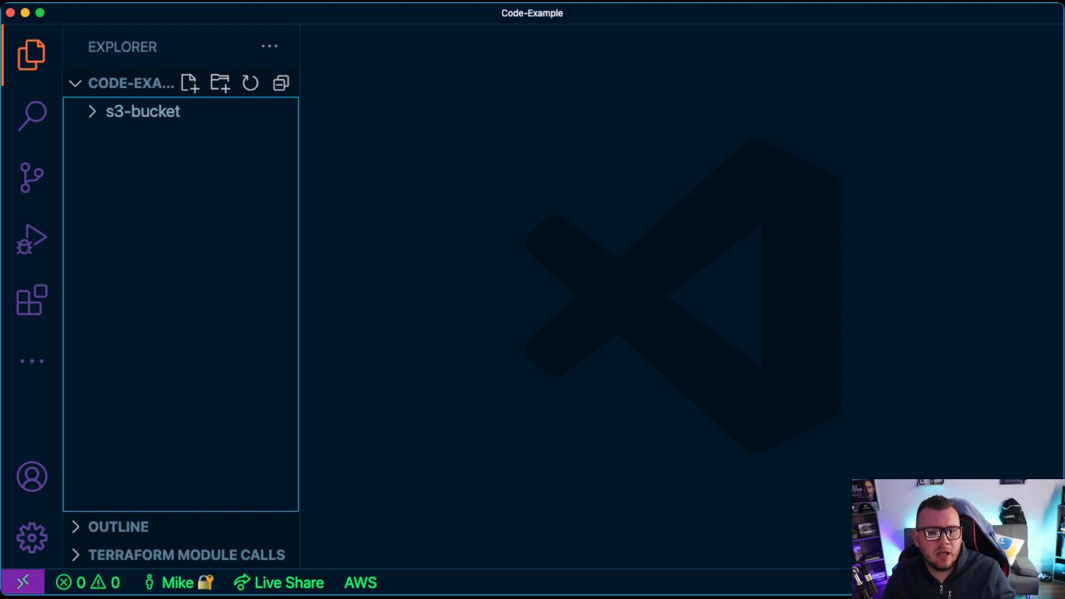
pyautogui.click(142, 111)
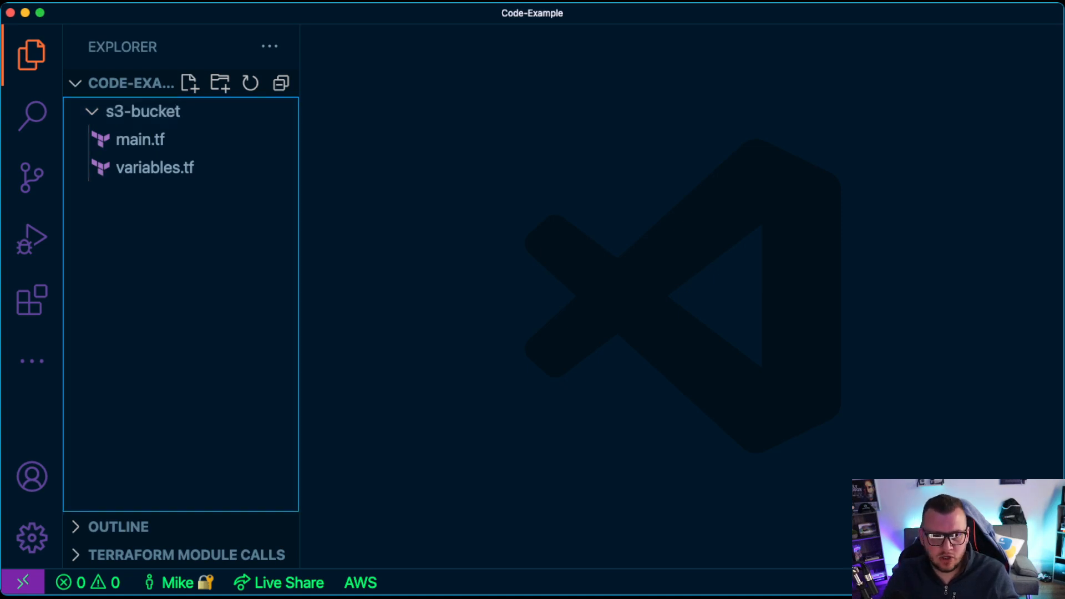
pyautogui.click(156, 167)
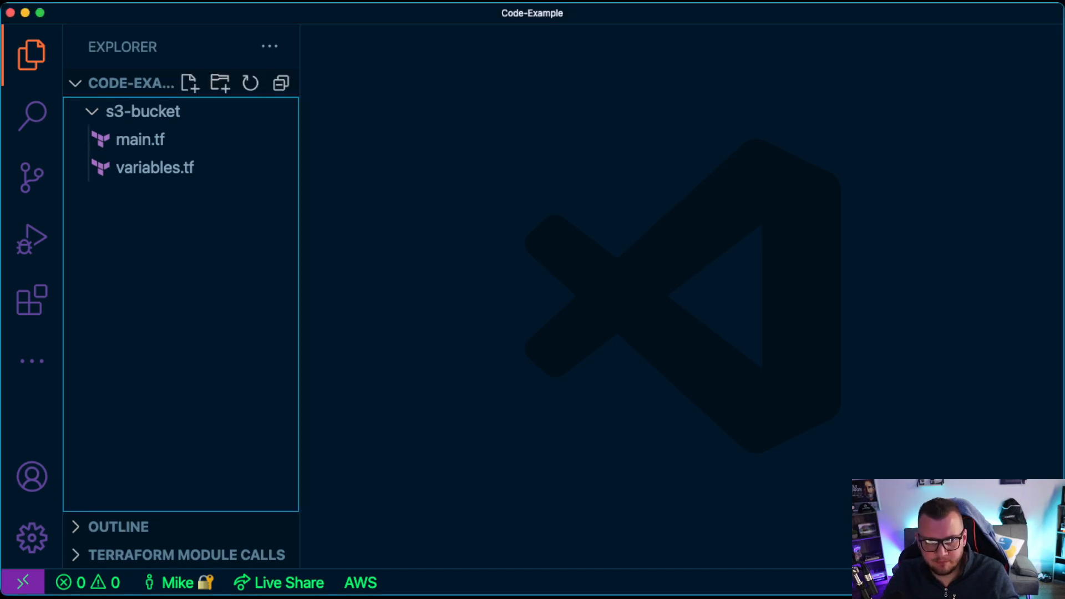
pyautogui.click(139, 138)
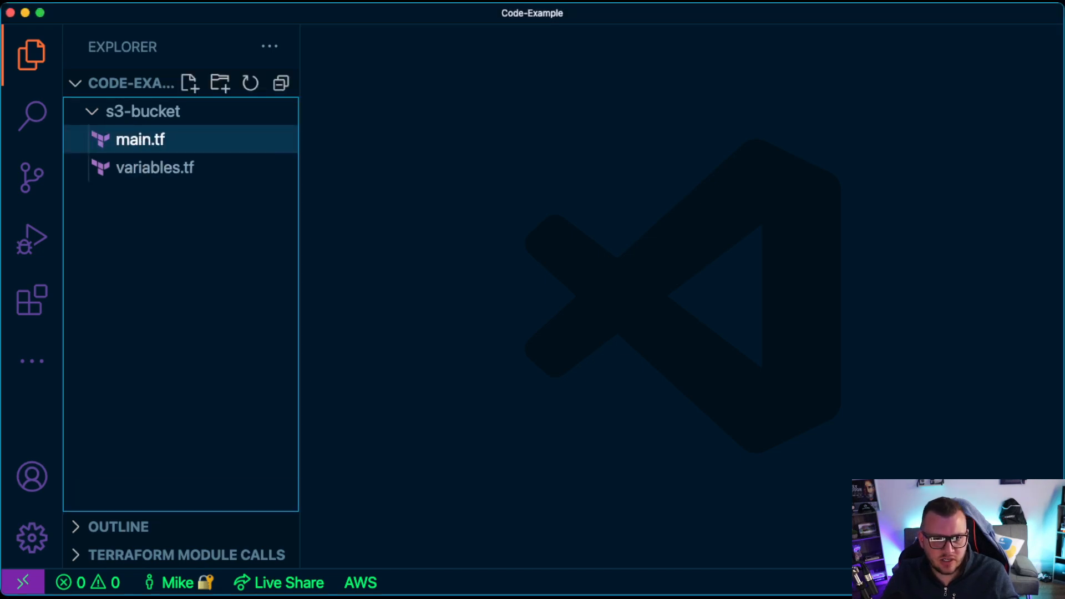
pyautogui.doubleClick(139, 140)
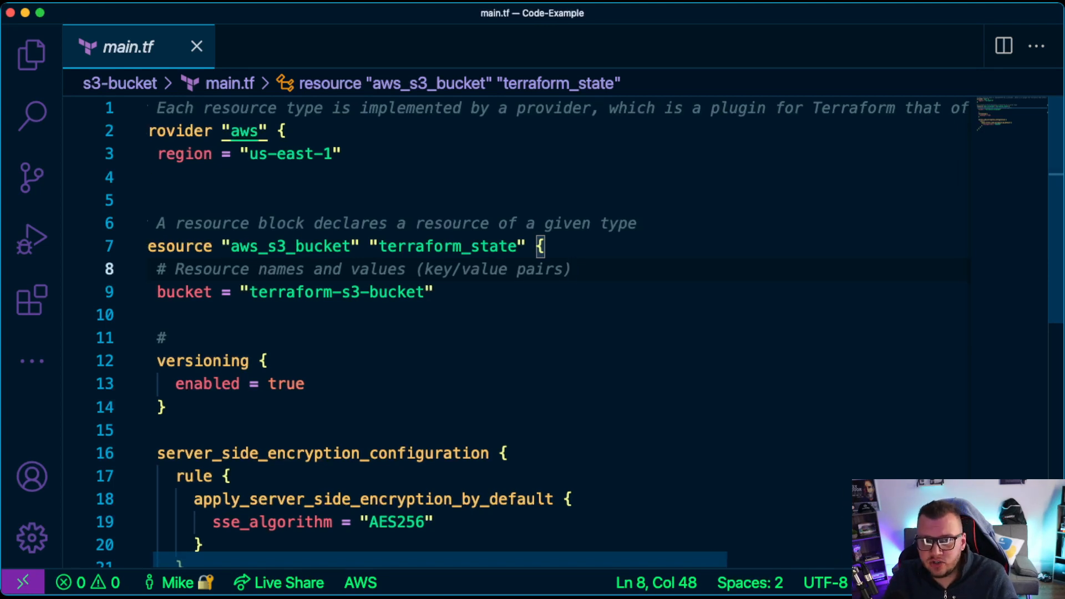
# Scroll across main.tf to read the AWS us-east-1 provider and the S3 bucket resource with versioning and encryption
pyautogui.hscroll(3)
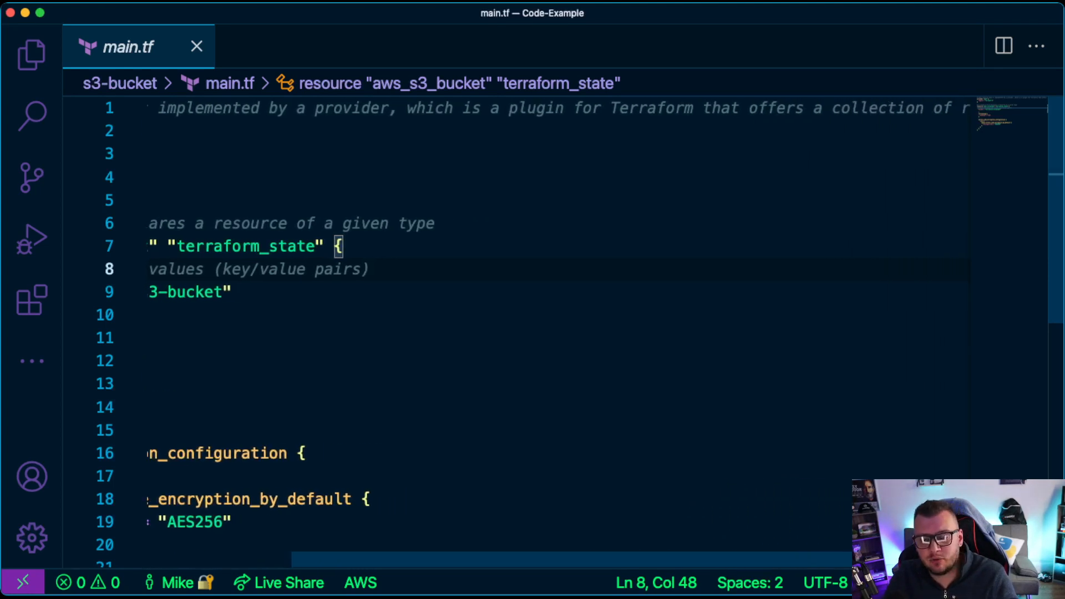
pyautogui.hscroll(3)
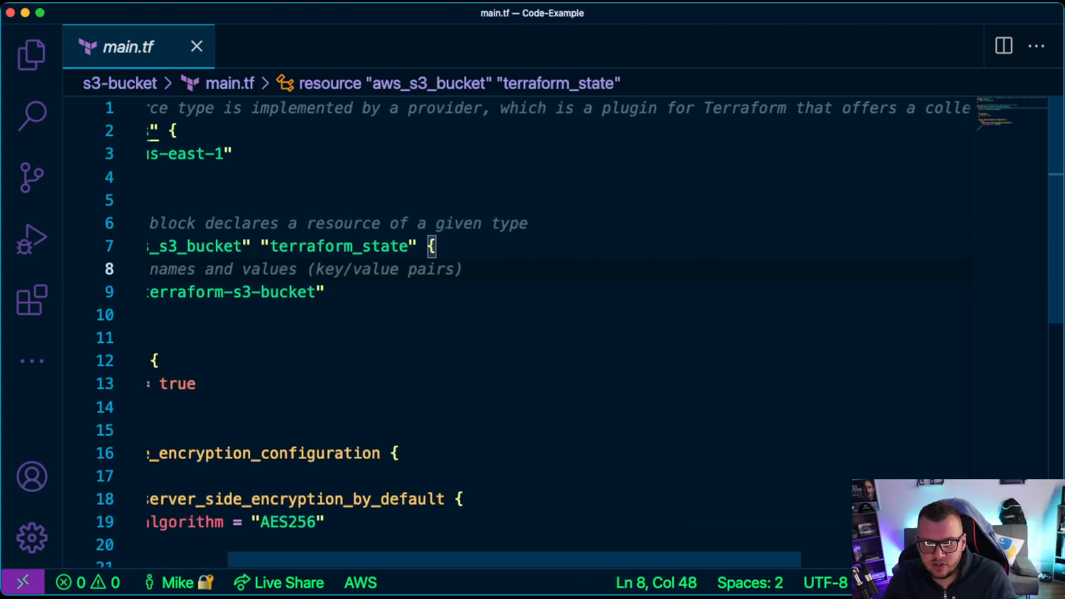
pyautogui.hscroll(-3)
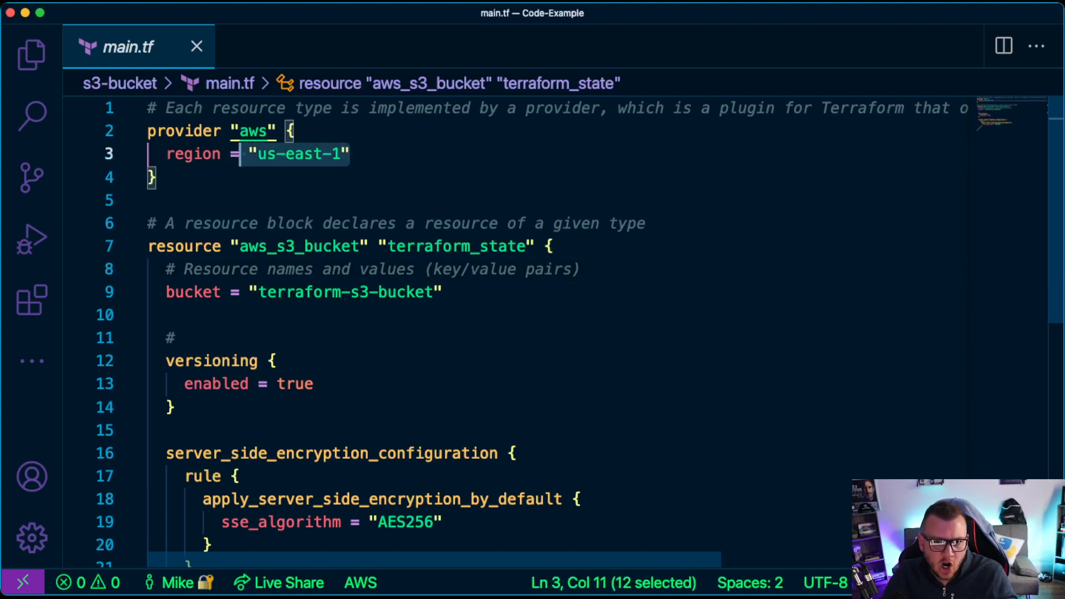
pyautogui.click(351, 154)
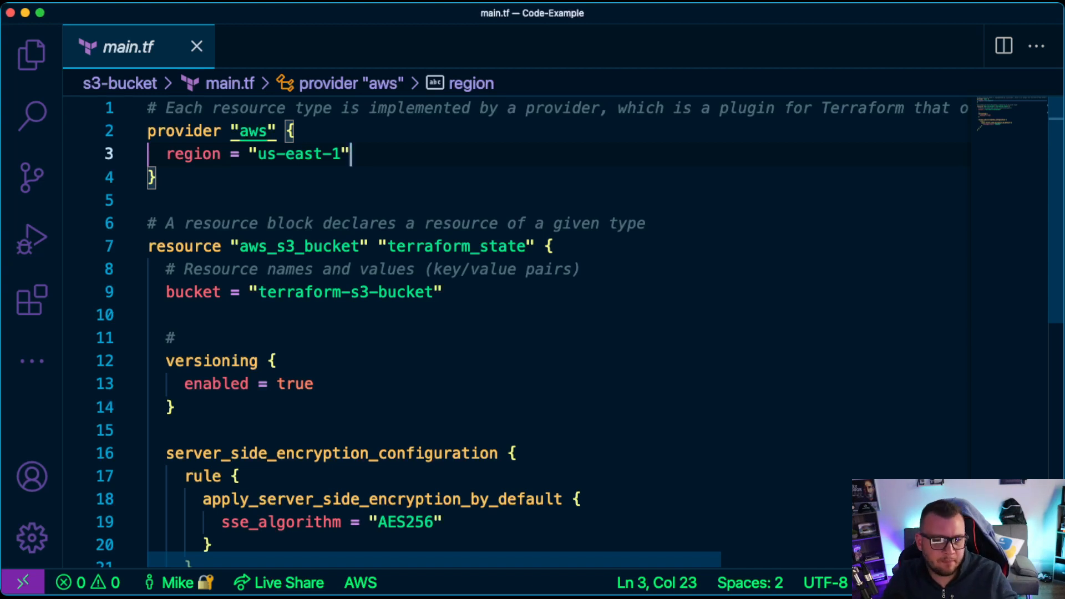
pyautogui.scroll(-3)
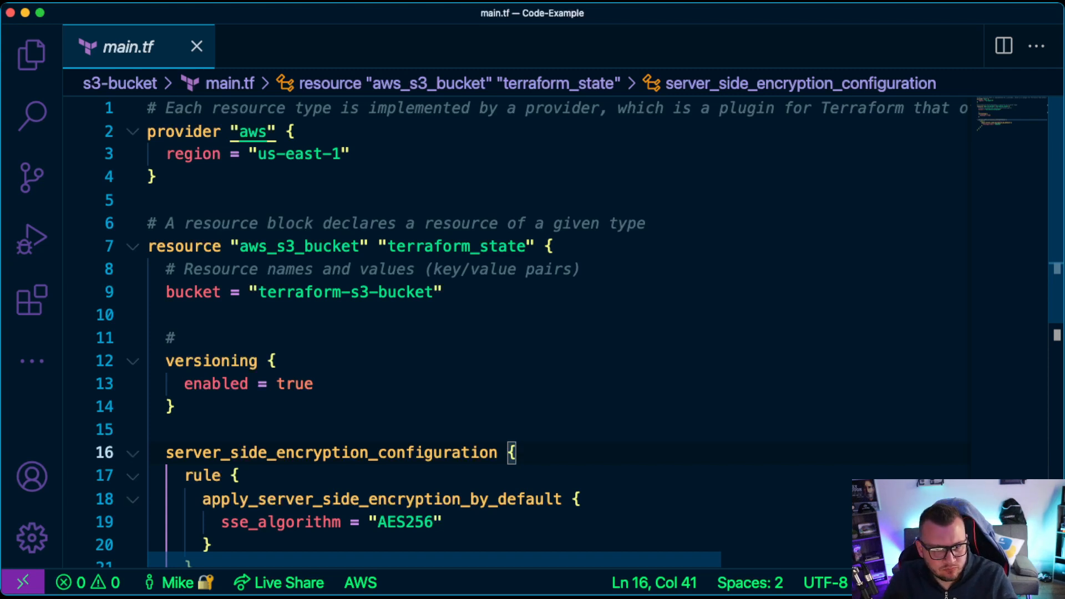
# Switch from VS Code to the PowerPoint 'Terraform For Everyone – Getting Into The Weeds' slide show
pyautogui.click(28, 52)
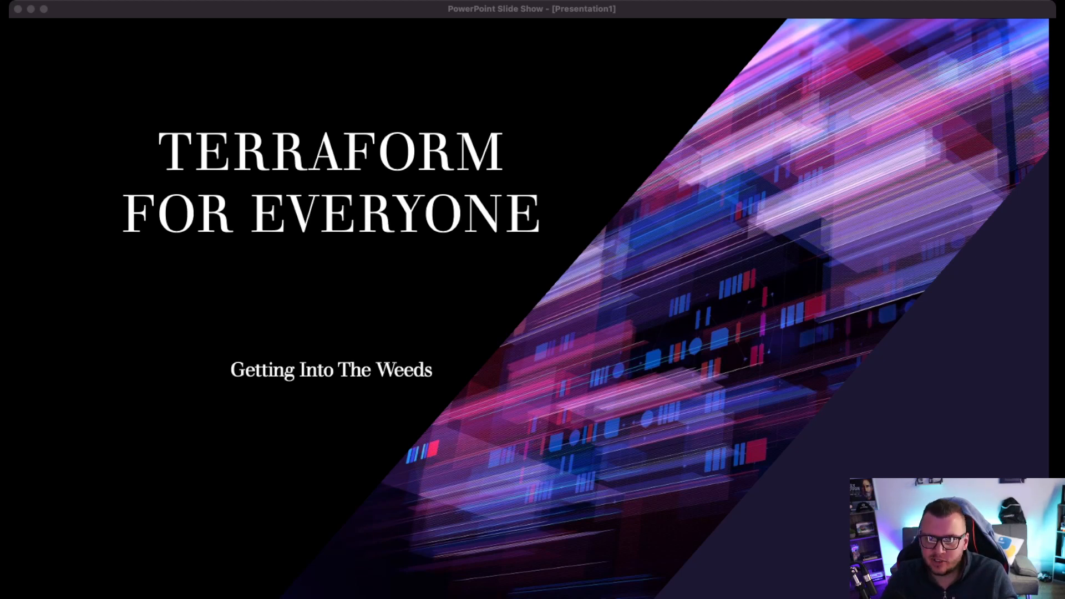
# Advance the deck to the 'Infrastructure-as...what?' slide on Infrastructure-as-Code and repeatability
pyautogui.press('right')
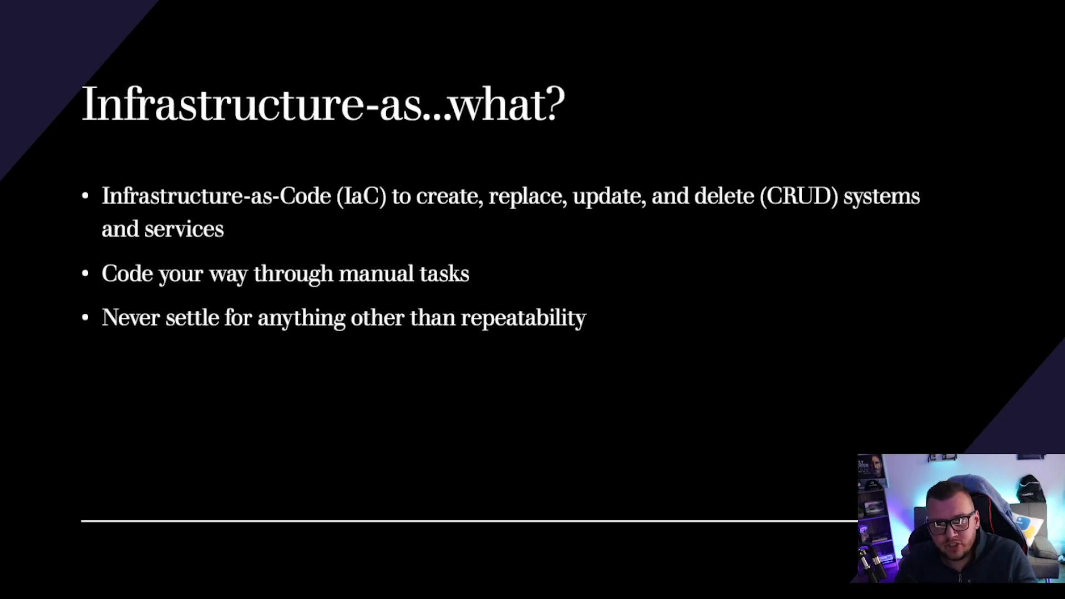
pyautogui.press('Right')
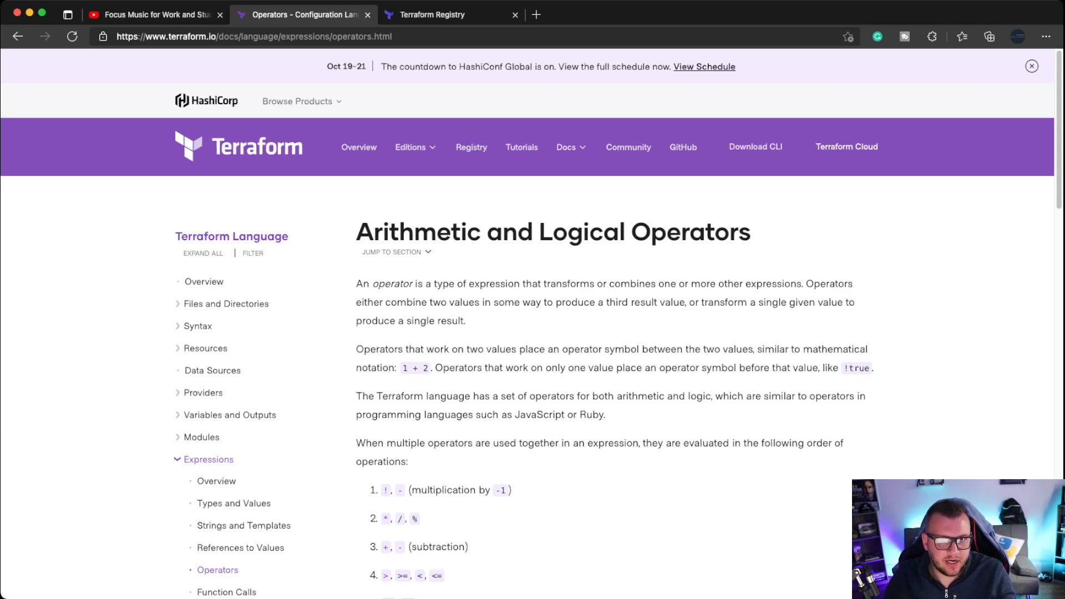
# Read down the Operators docs page through the arithmetic, equality, comparison and logical operator sections
pyautogui.scroll(-3)
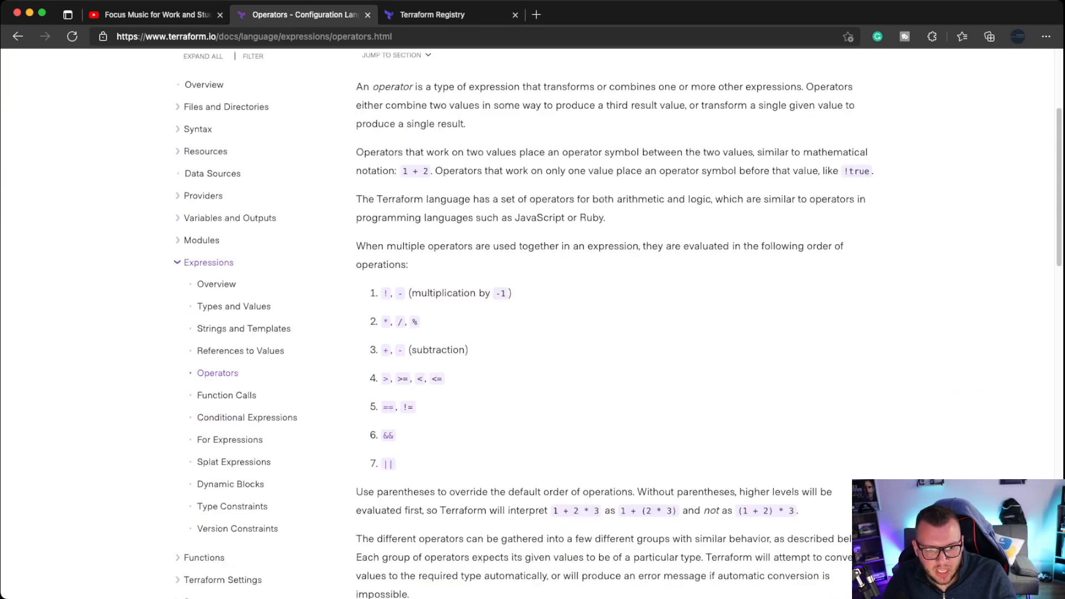
pyautogui.scroll(-3)
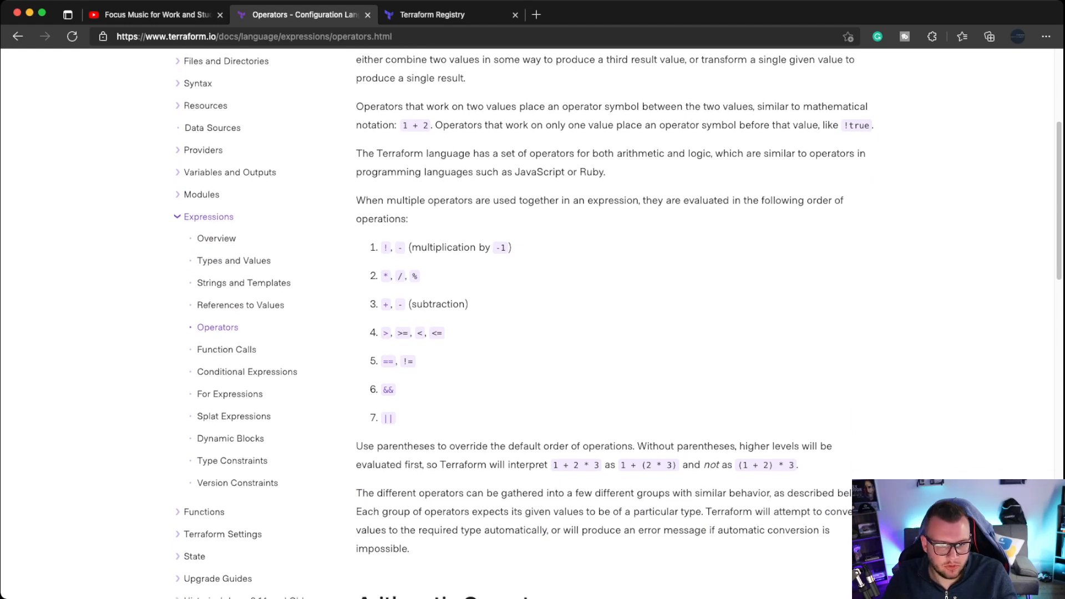
pyautogui.scroll(-3)
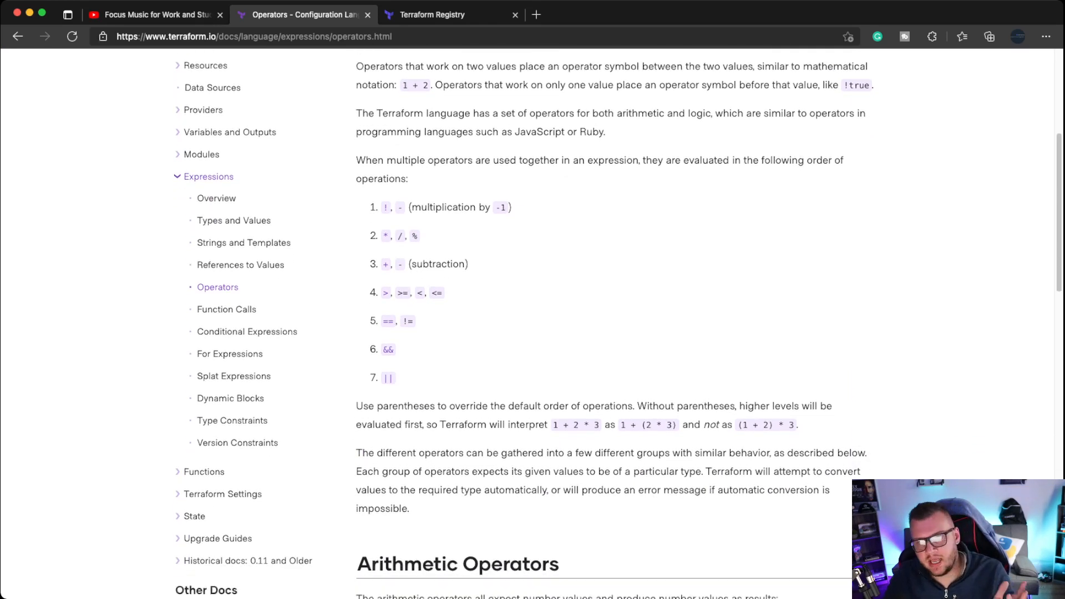
pyautogui.scroll(-3)
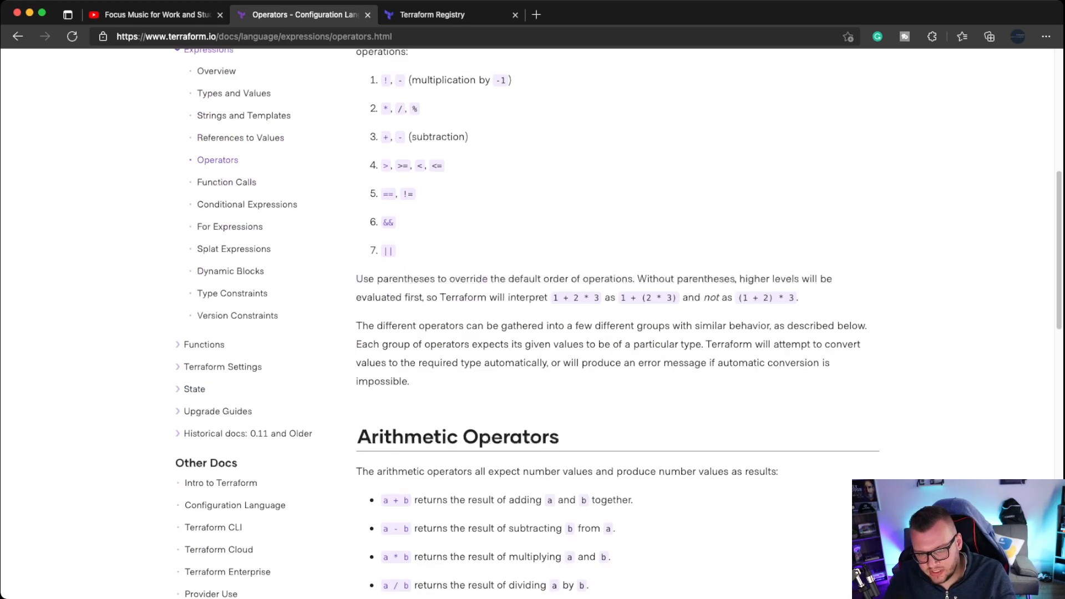
pyautogui.scroll(-3)
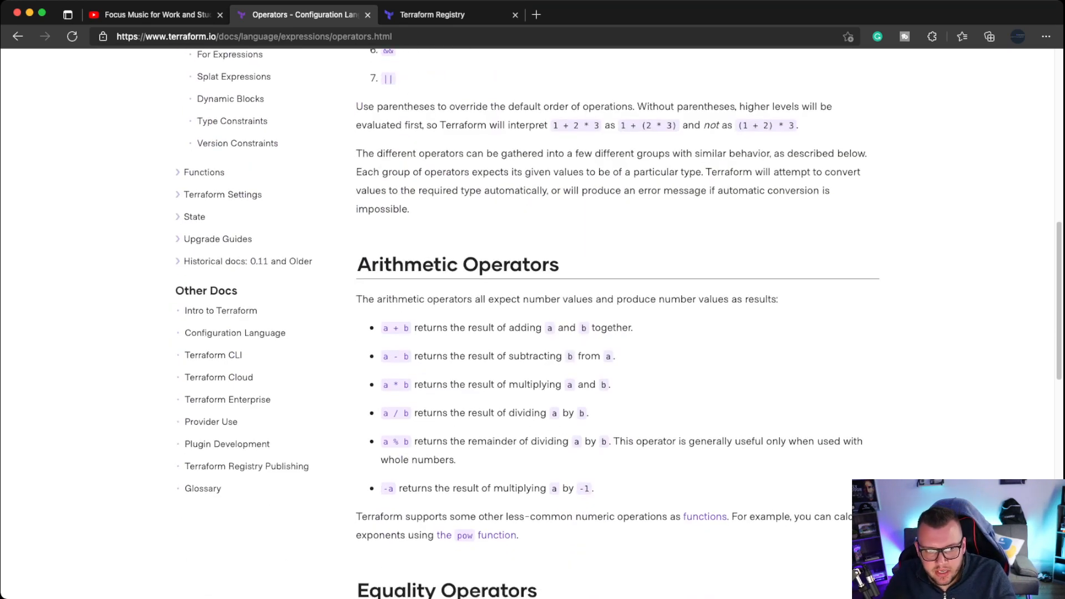
pyautogui.scroll(-3)
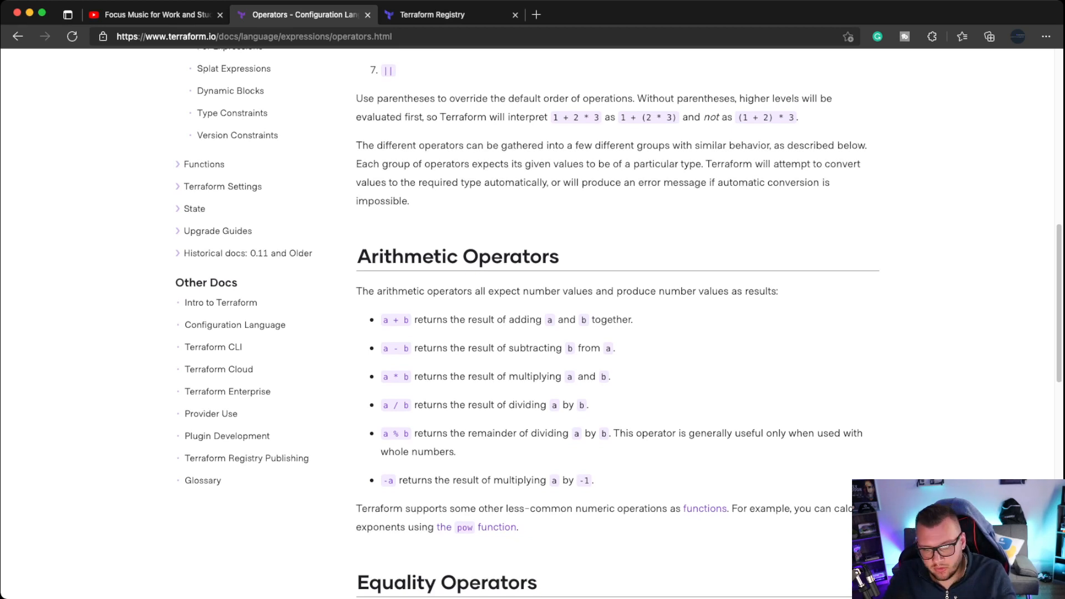
pyautogui.scroll(-3)
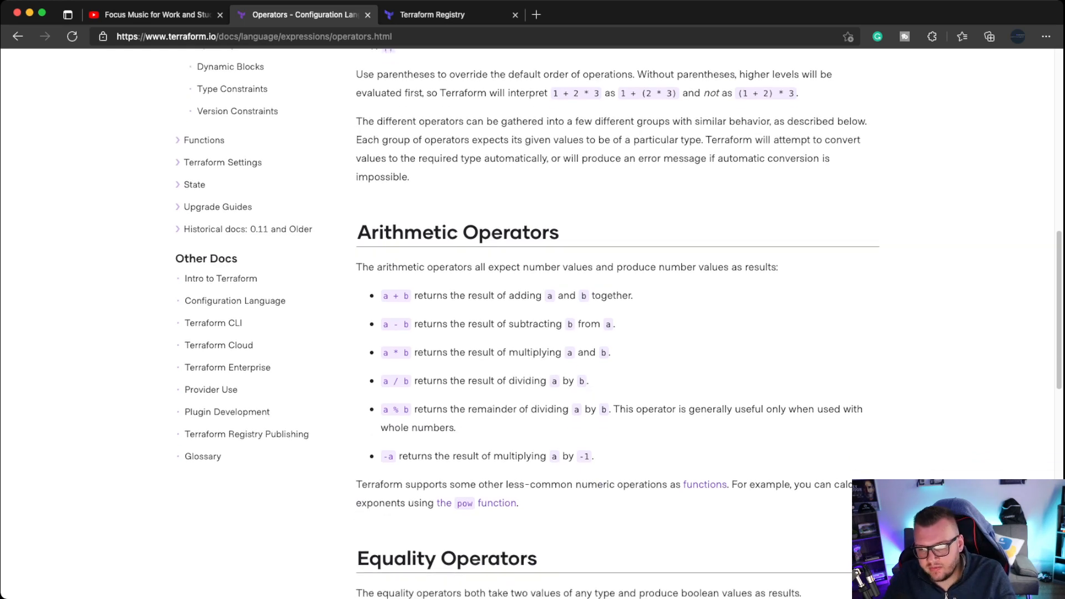
pyautogui.scroll(-3)
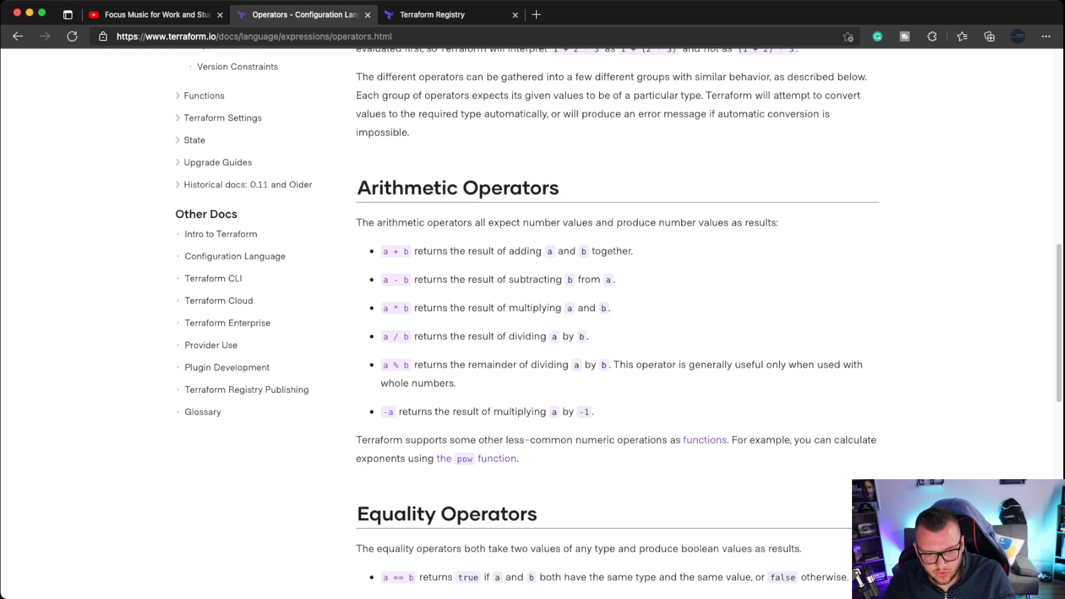
pyautogui.scroll(-3)
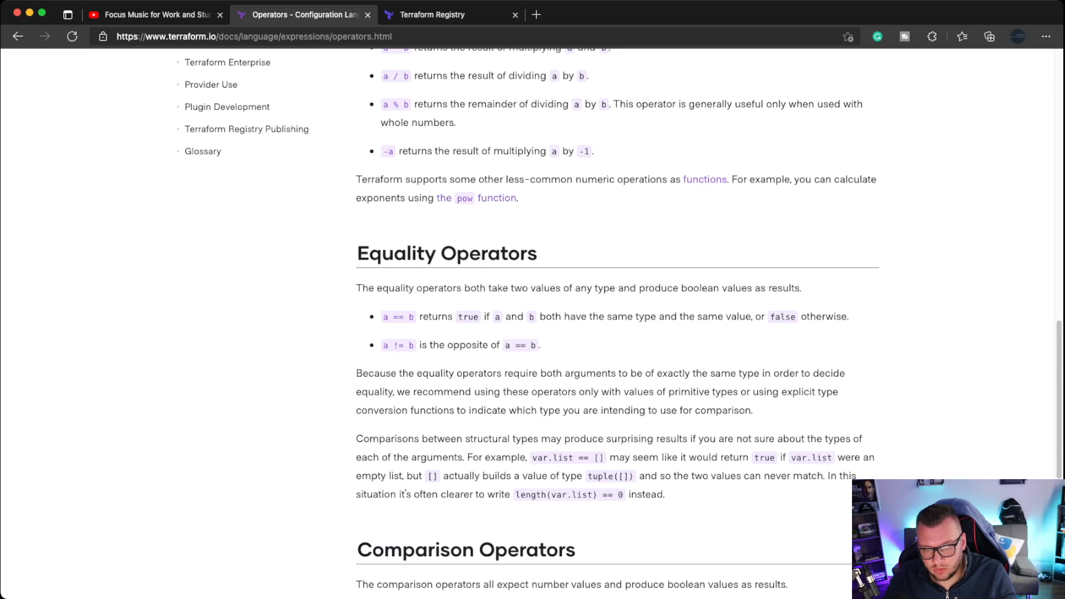
pyautogui.scroll(-3)
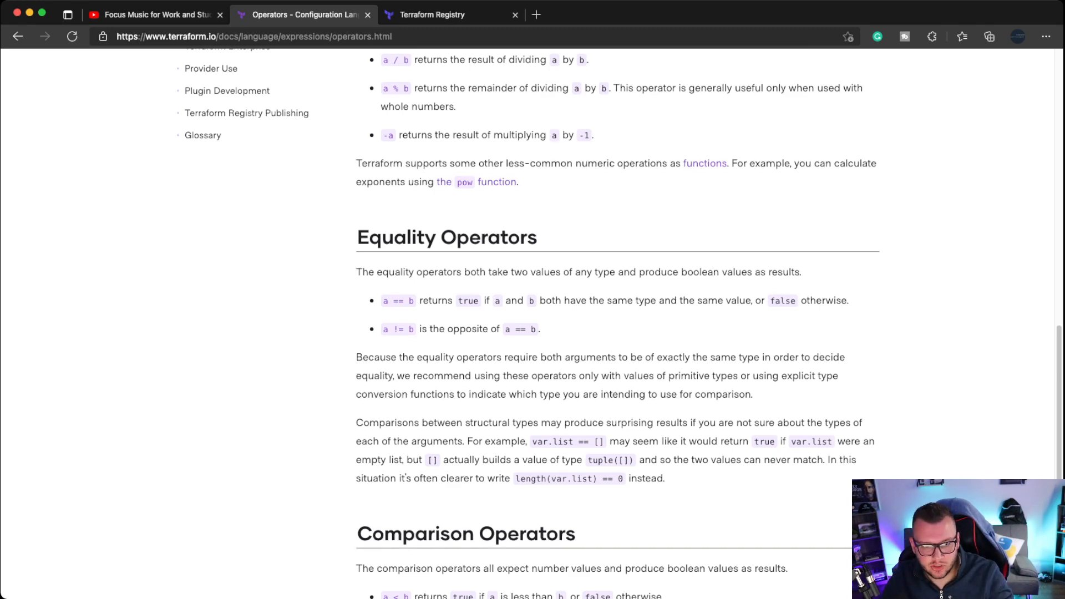
pyautogui.scroll(-3)
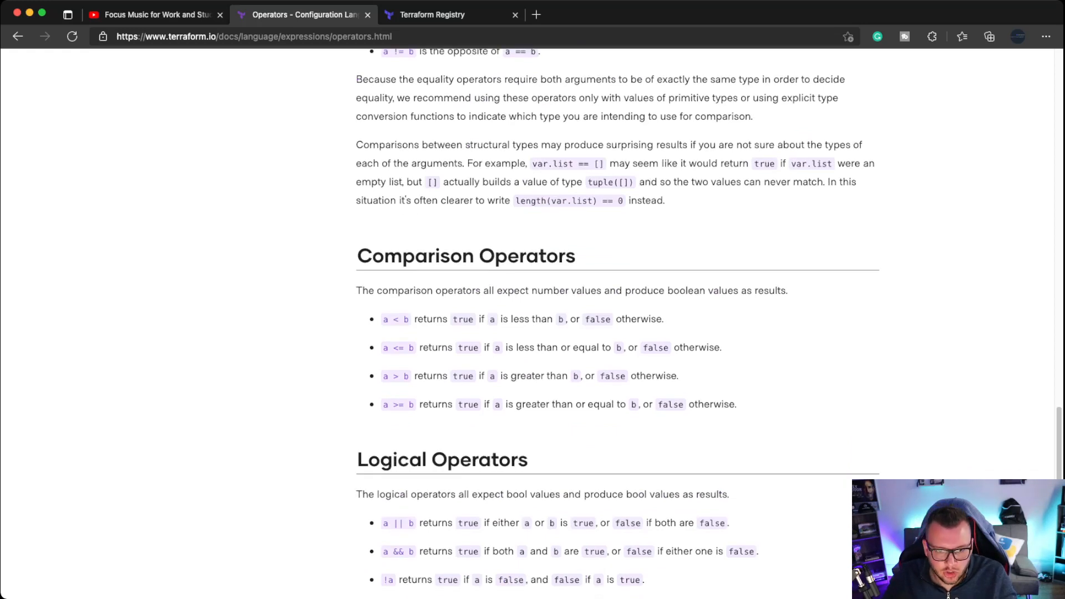
pyautogui.scroll(-3)
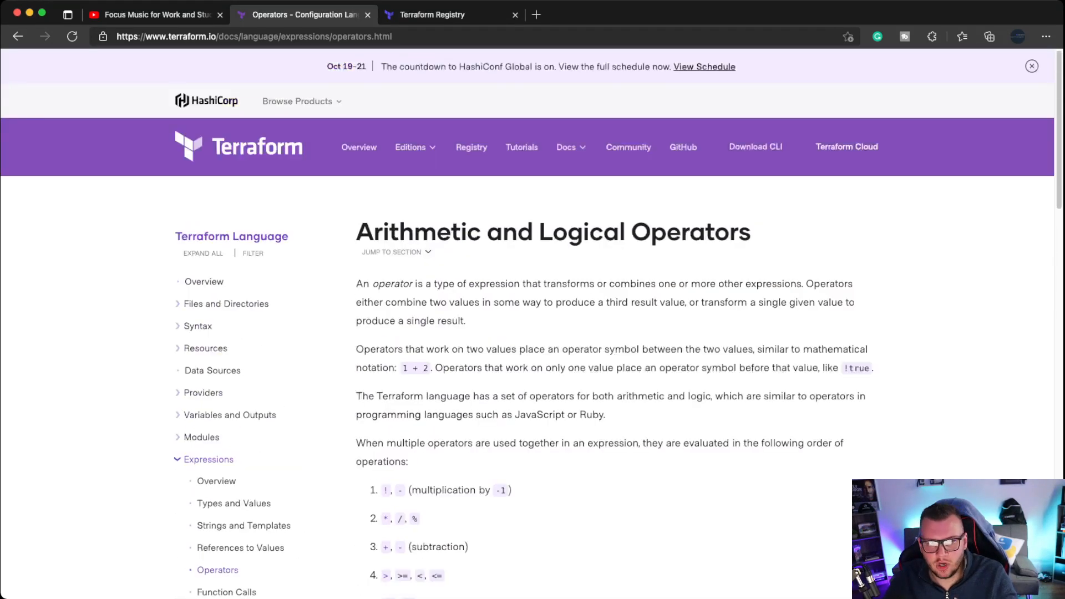
# Switch the browser to the Terraform Registry homepage
pyautogui.click(432, 15)
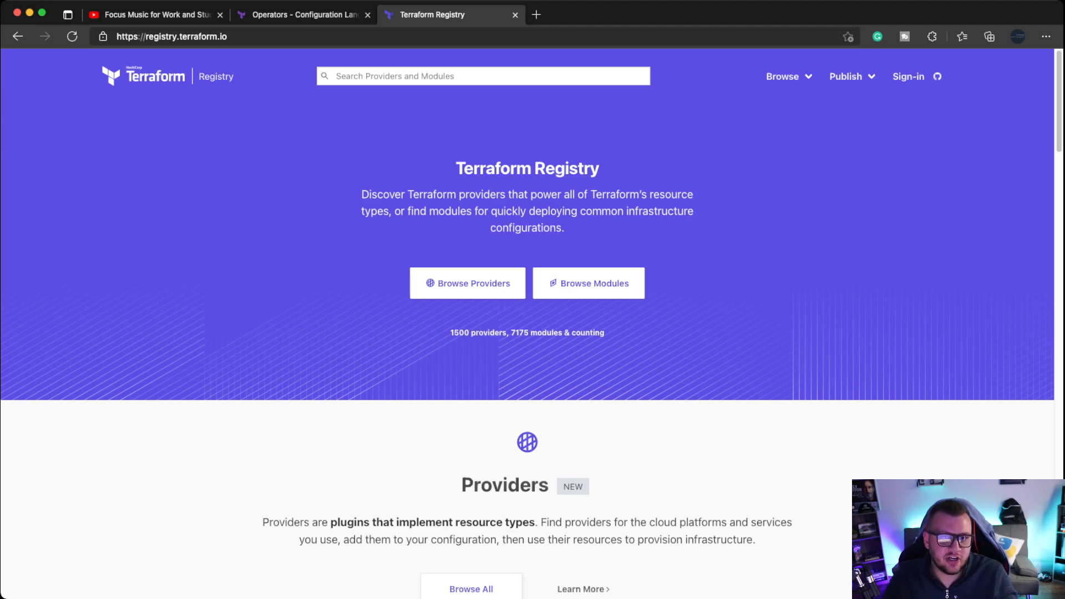
# Look over the Registry home page's featured providers and modules, then go to Browse Providers
pyautogui.scroll(-3)
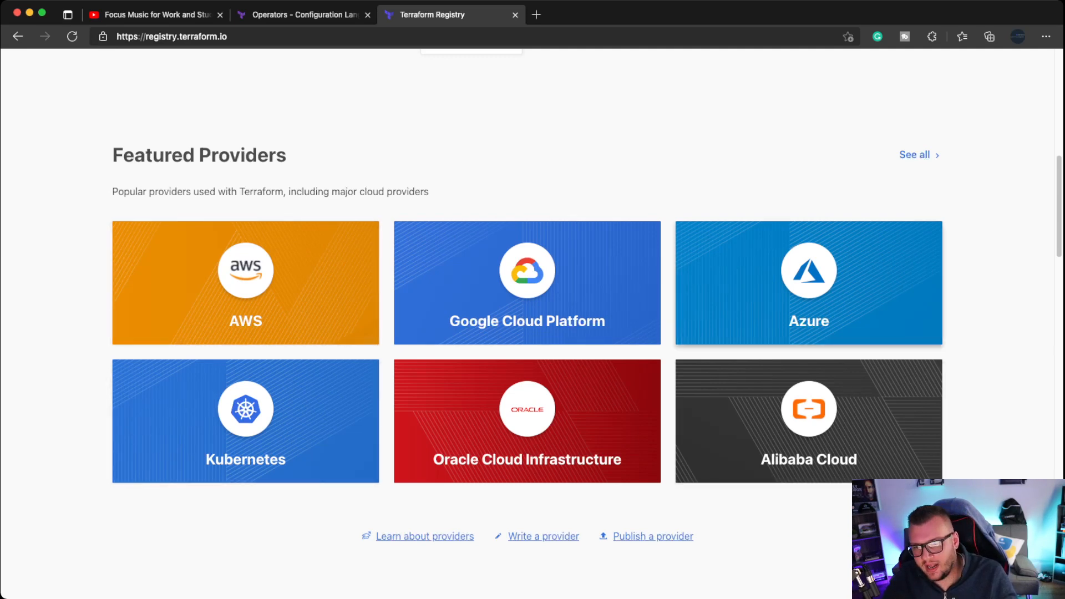
pyautogui.scroll(-3)
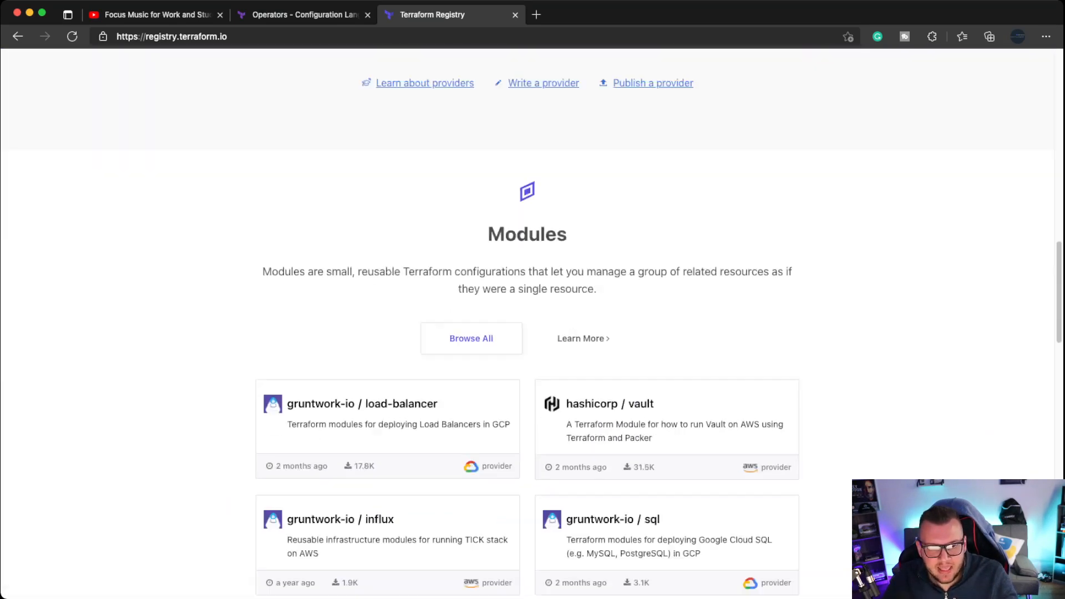
pyautogui.scroll(3)
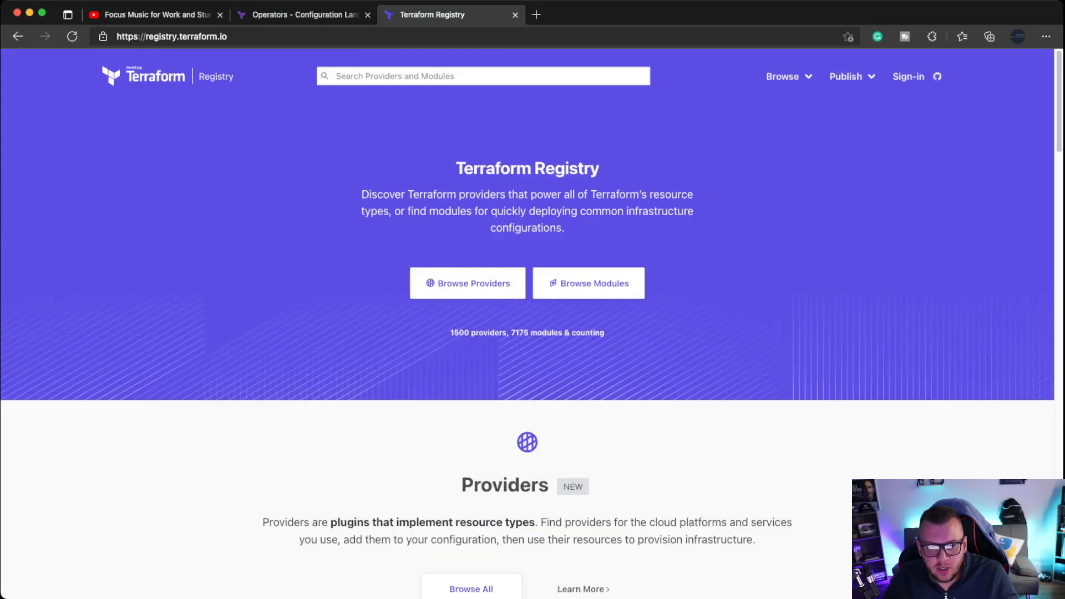
pyautogui.click(467, 283)
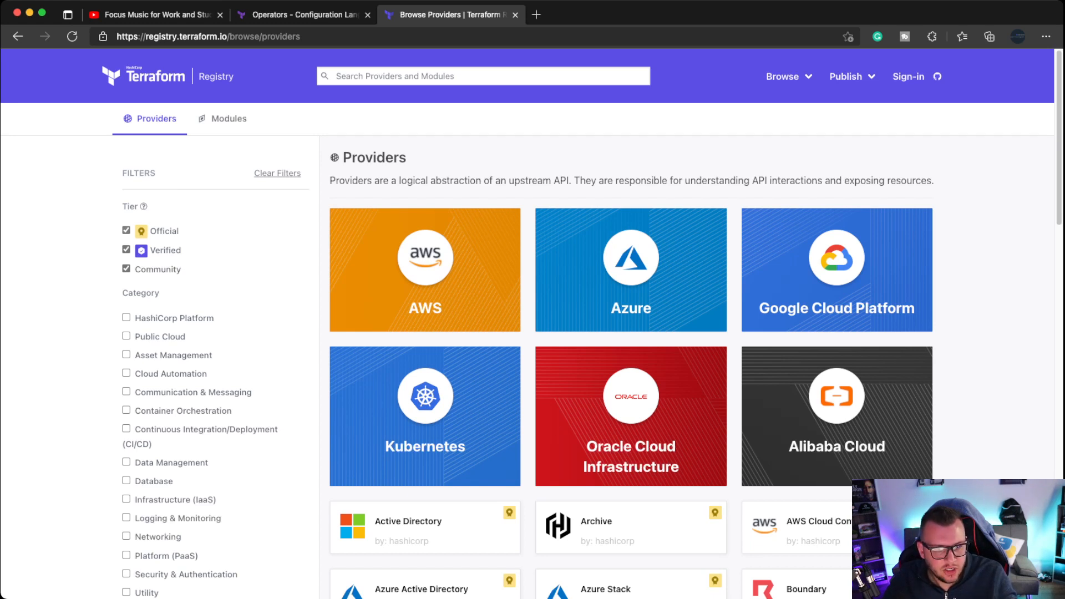
# Uncheck the Official and Verified tiers so only Community providers (postgresql, docker, kubectl) are listed
pyautogui.click(126, 231)
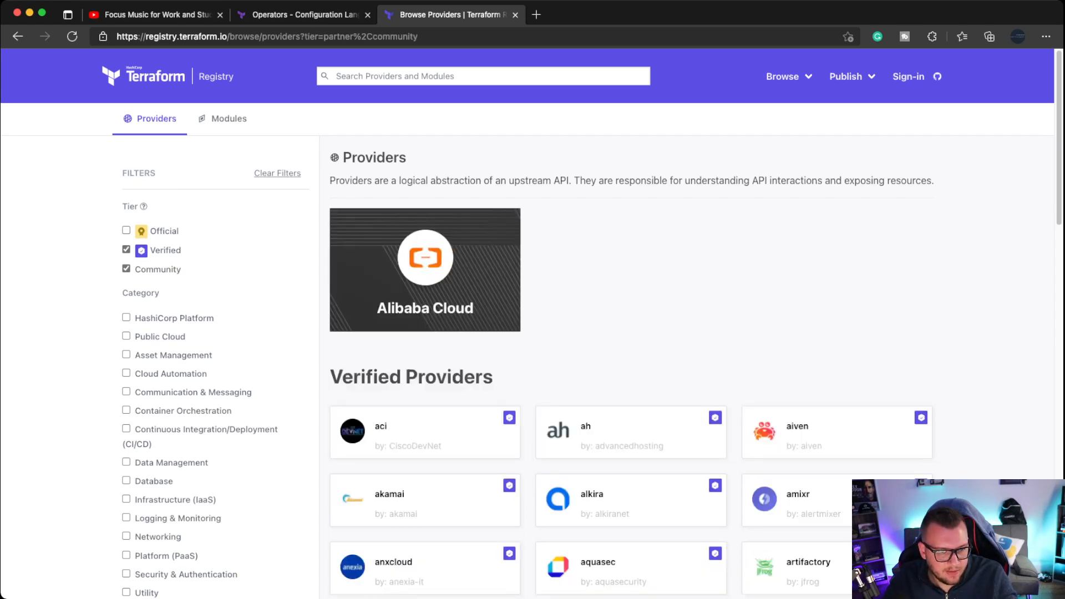
pyautogui.click(126, 251)
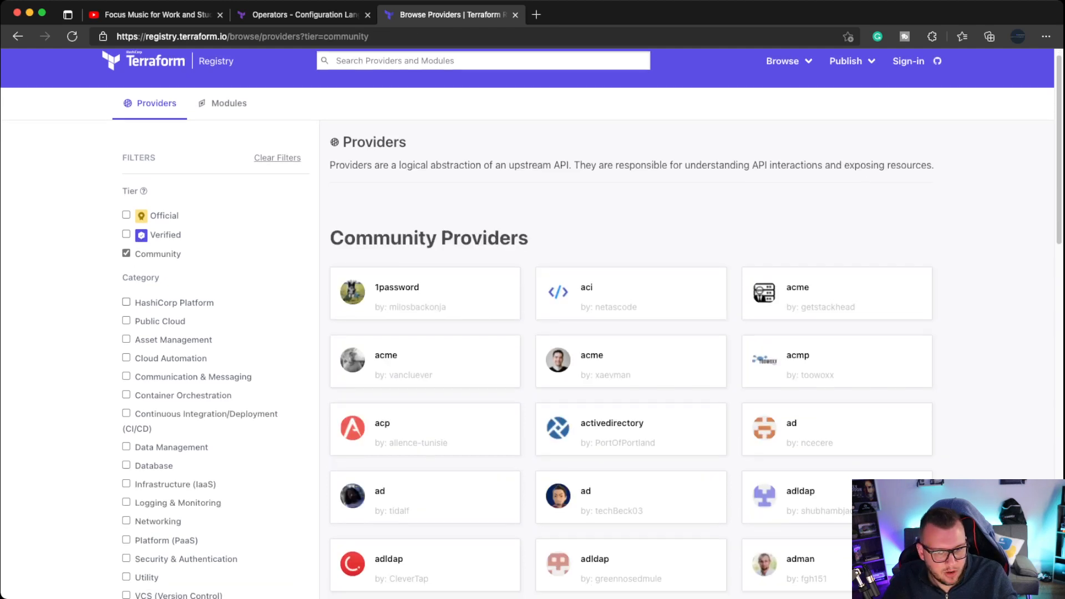
pyautogui.scroll(-3)
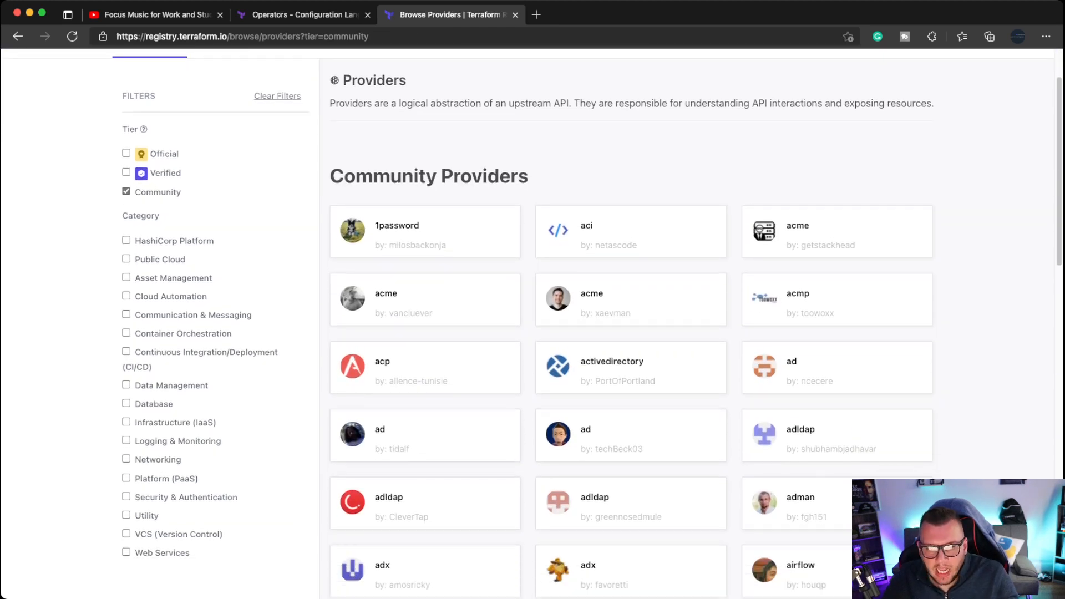
pyautogui.scroll(-3)
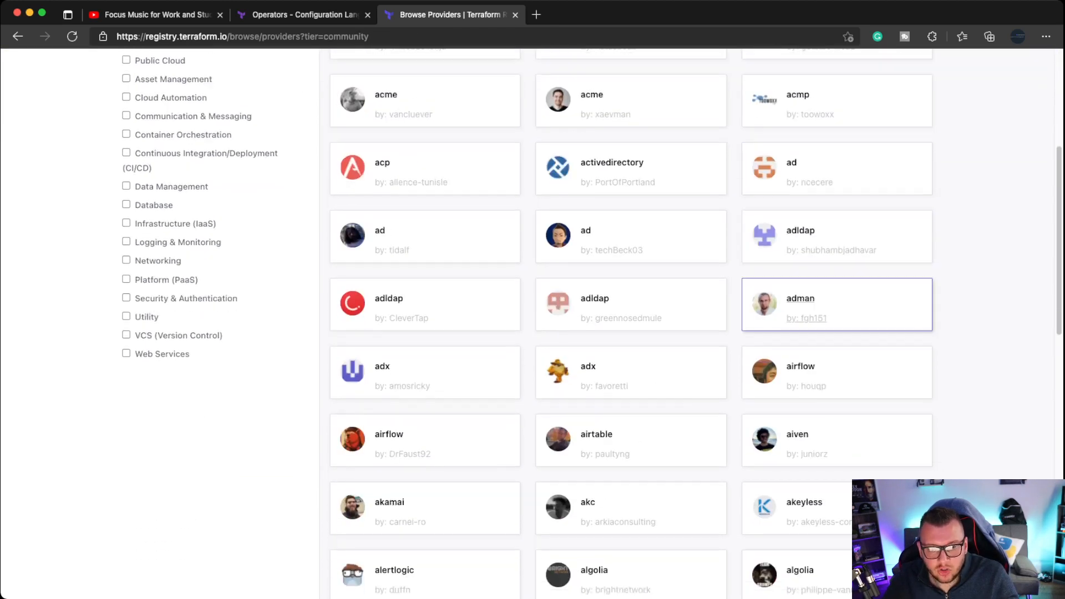
pyautogui.scroll(-3)
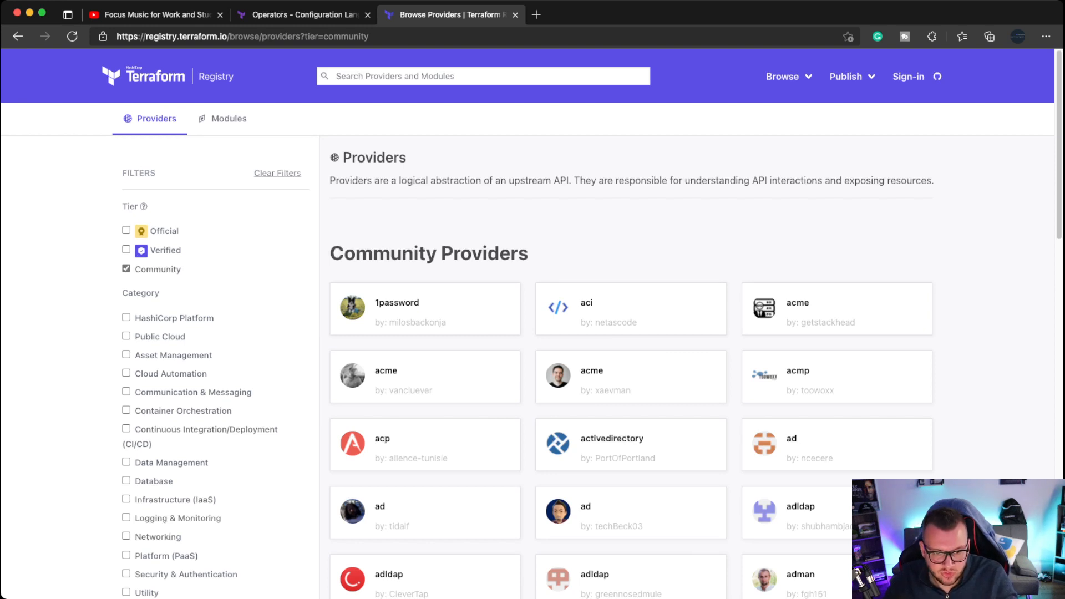
pyautogui.moveTo(423, 308)
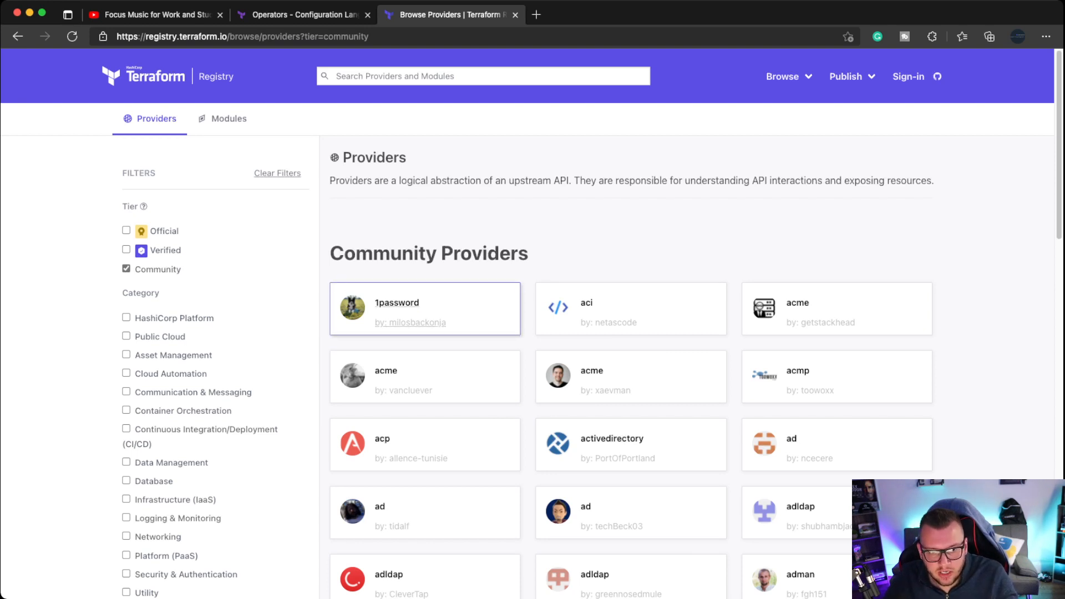
pyautogui.scroll(-3)
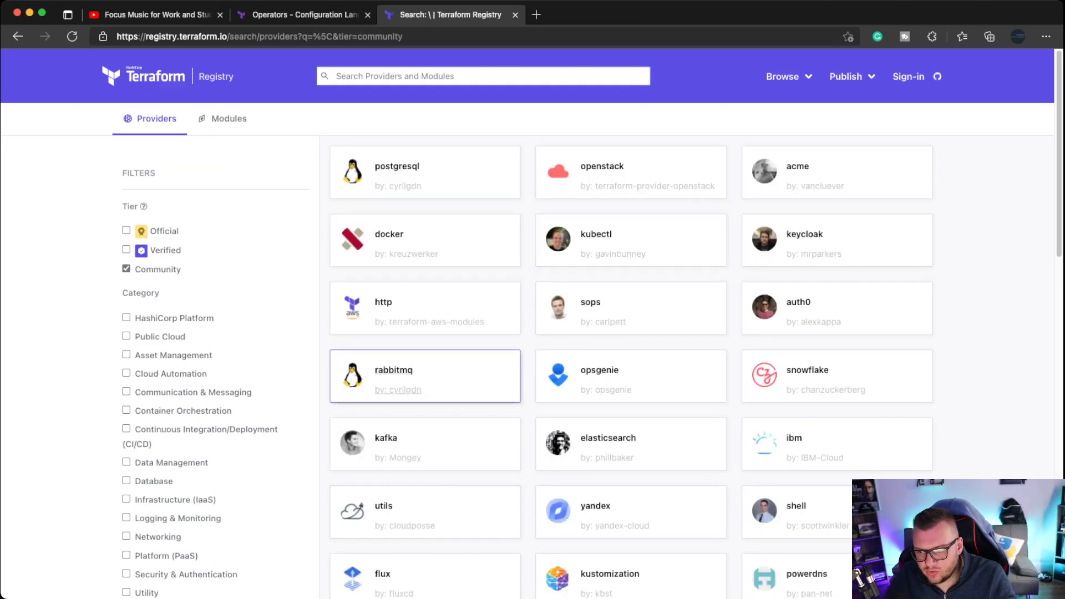
pyautogui.moveTo(424, 171)
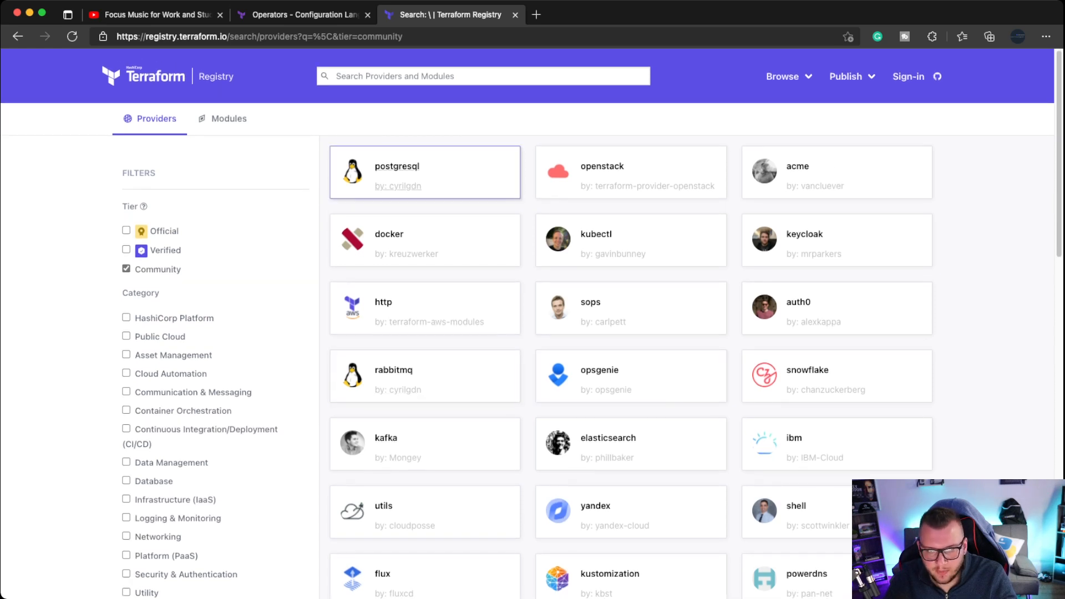
pyautogui.moveTo(630, 240)
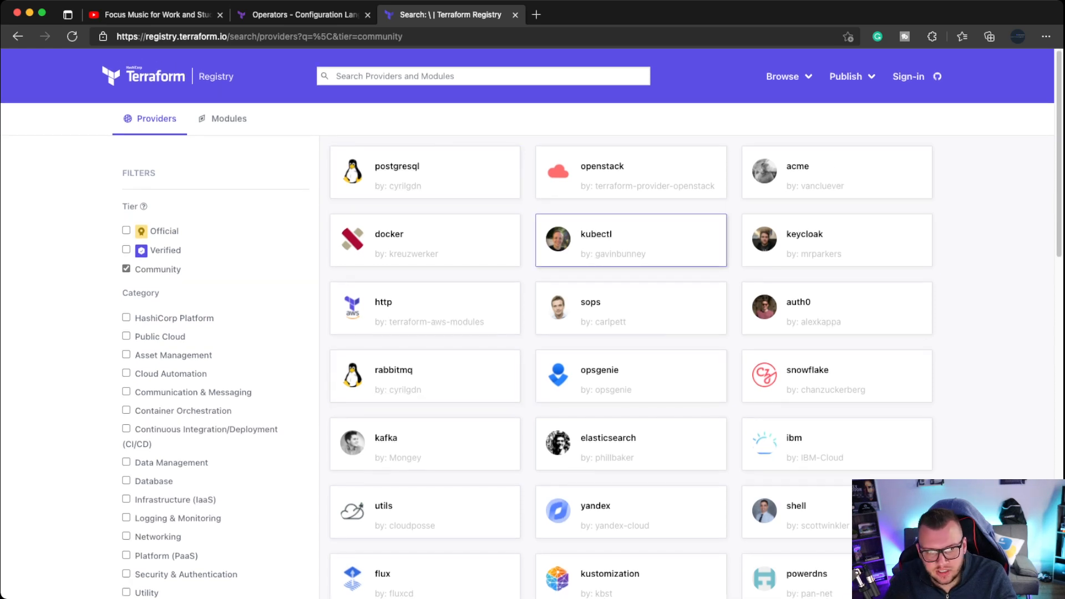
# Re-enable the Official and Verified tiers alongside Community and browse the combined provider results
pyautogui.click(127, 231)
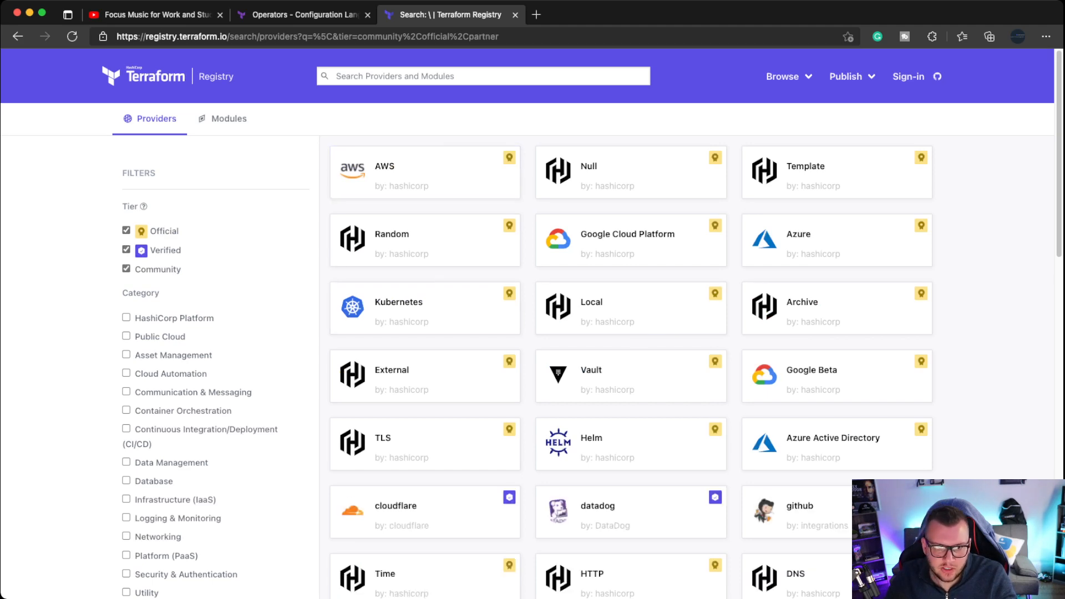
pyautogui.scroll(-3)
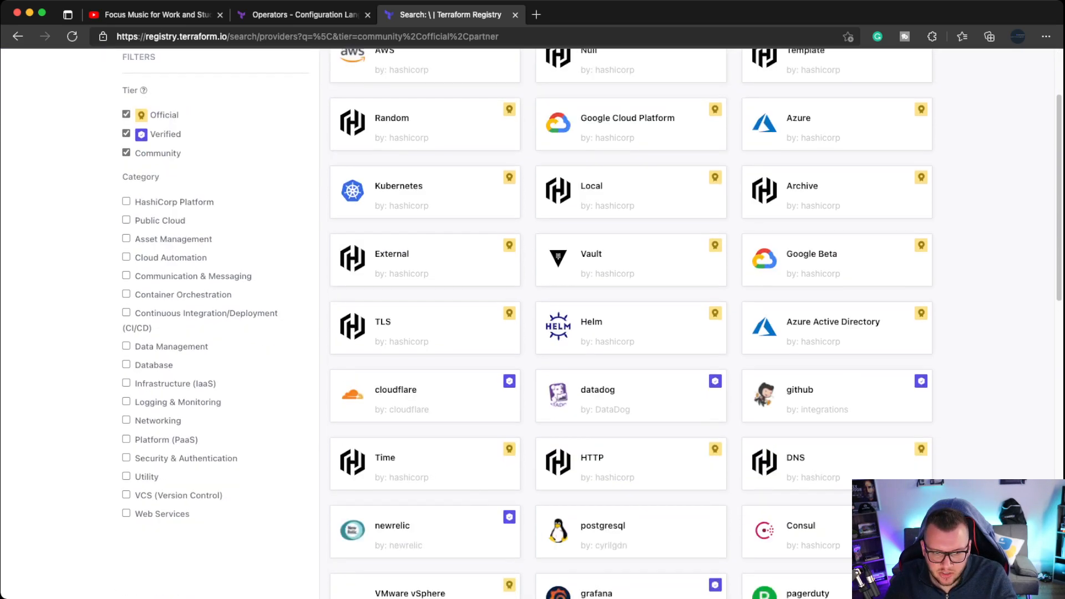
pyautogui.scroll(-3)
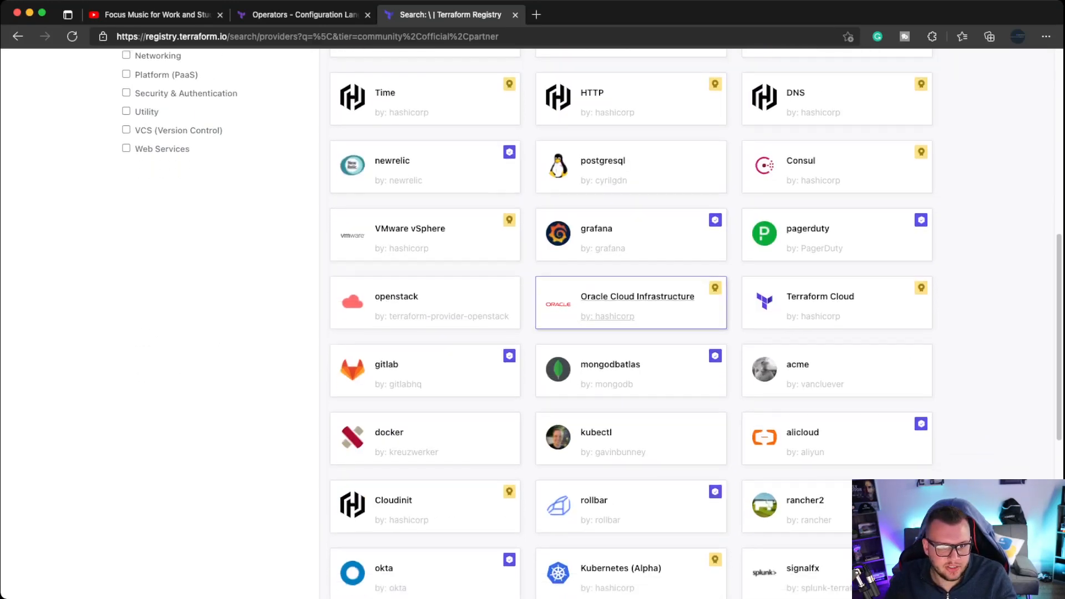
pyautogui.scroll(-3)
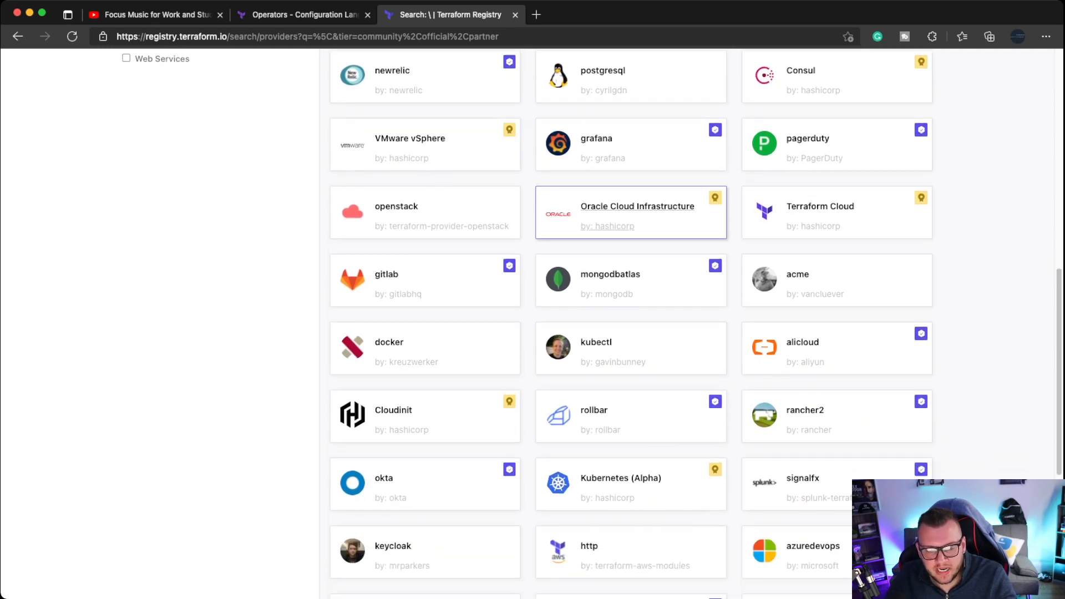
pyautogui.scroll(-3)
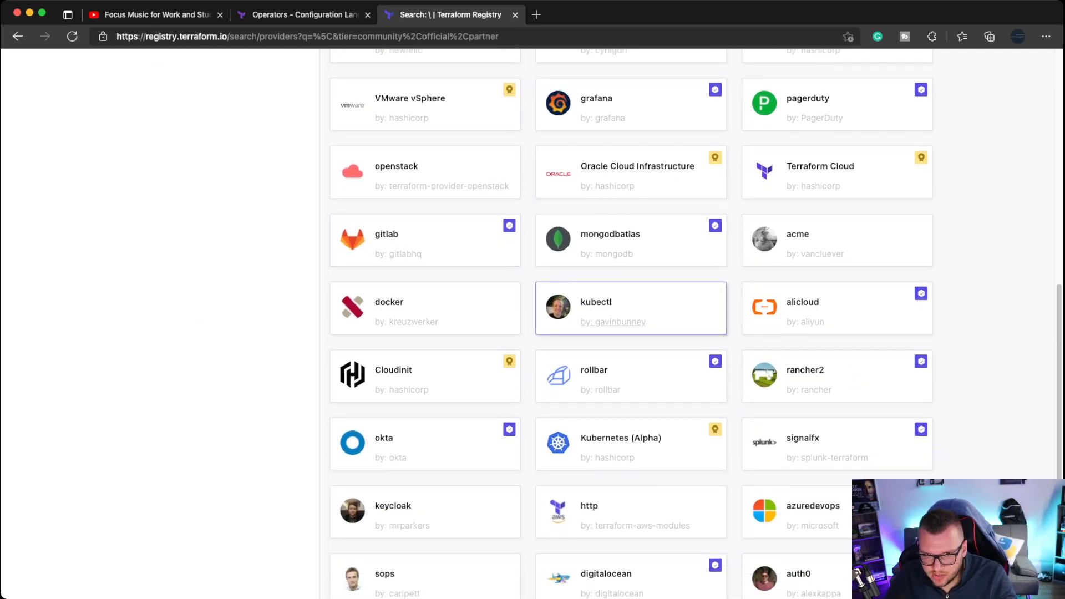